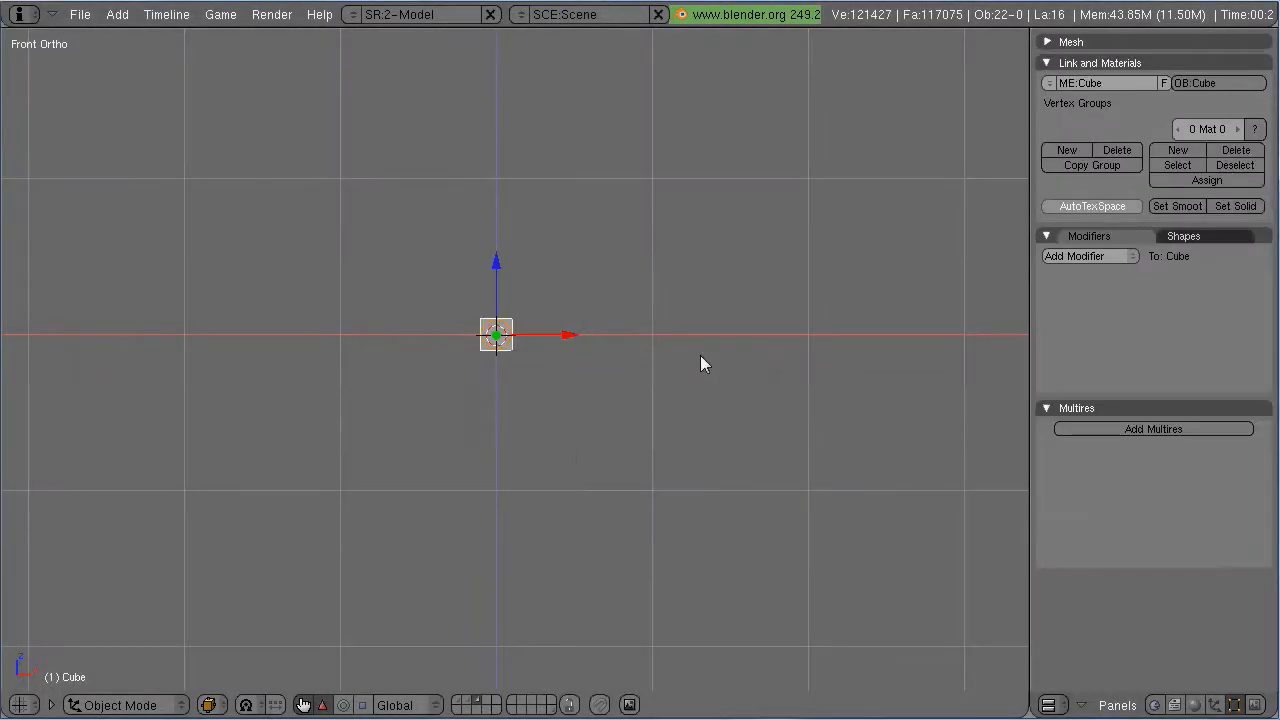
Subdivide and stretch the default cube into a wide block with a Subsurf modifier
key(TAB)
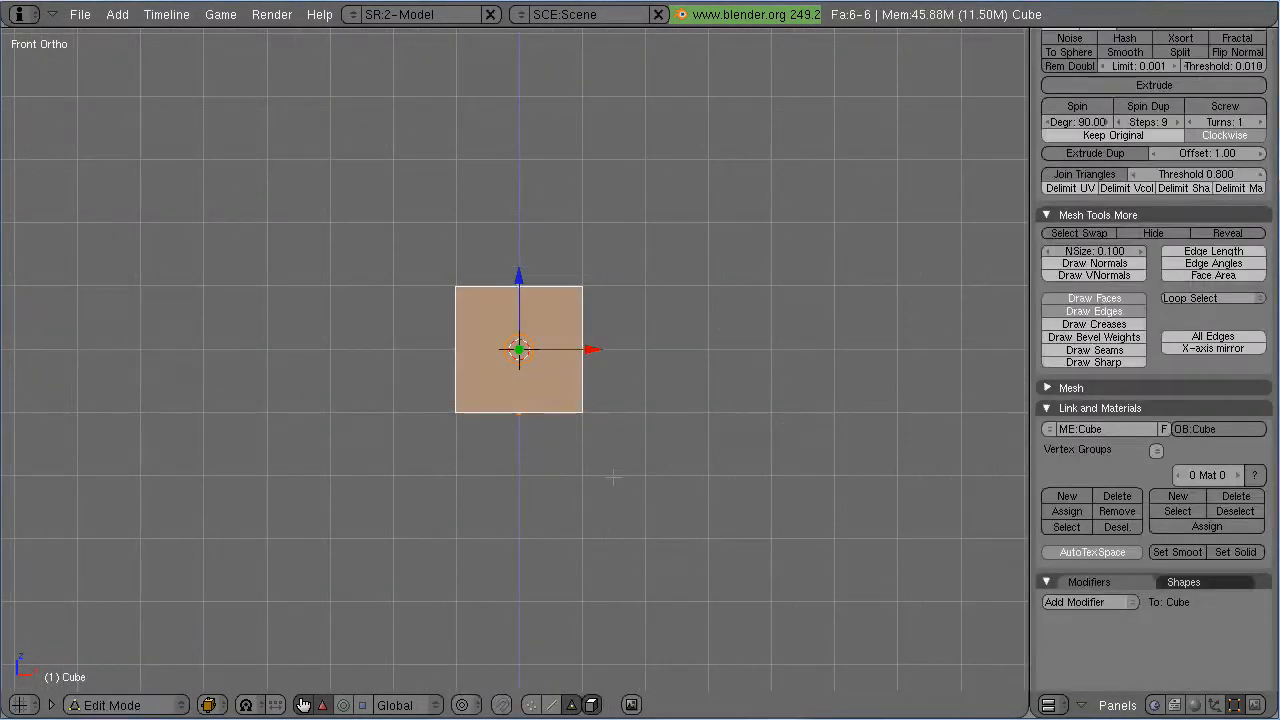
scroll(down, 3)
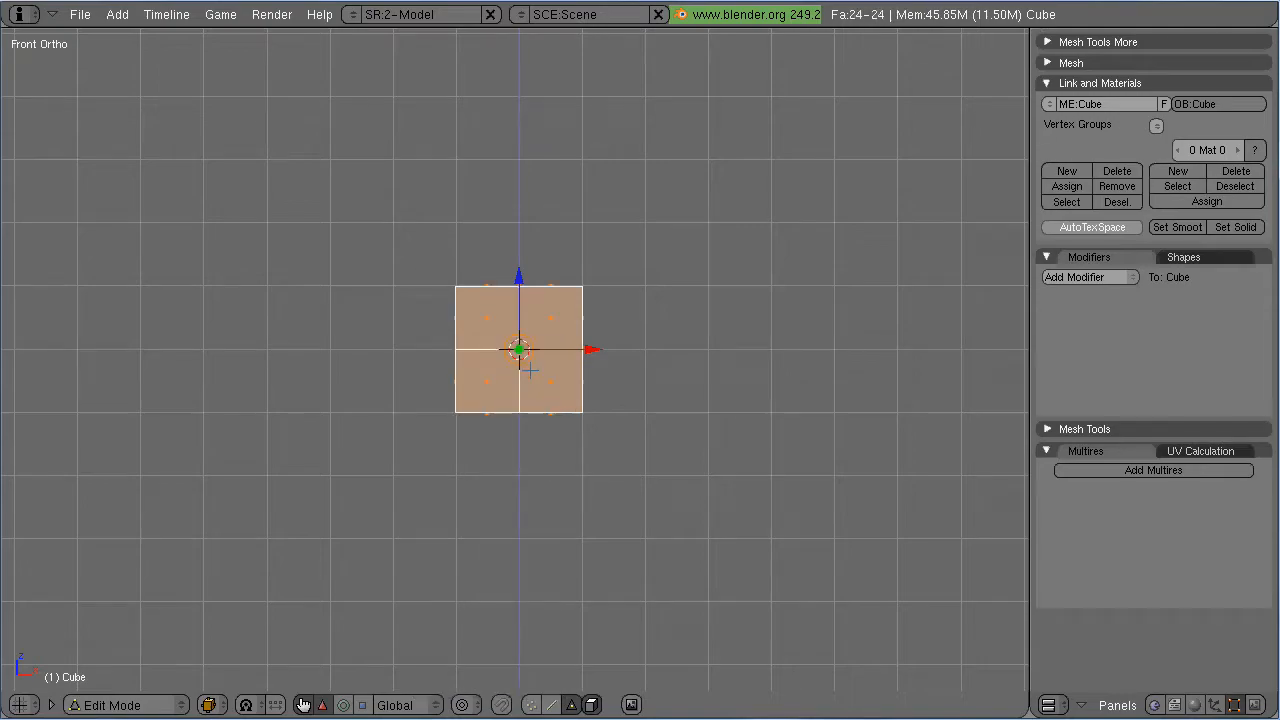
click(1085, 277)
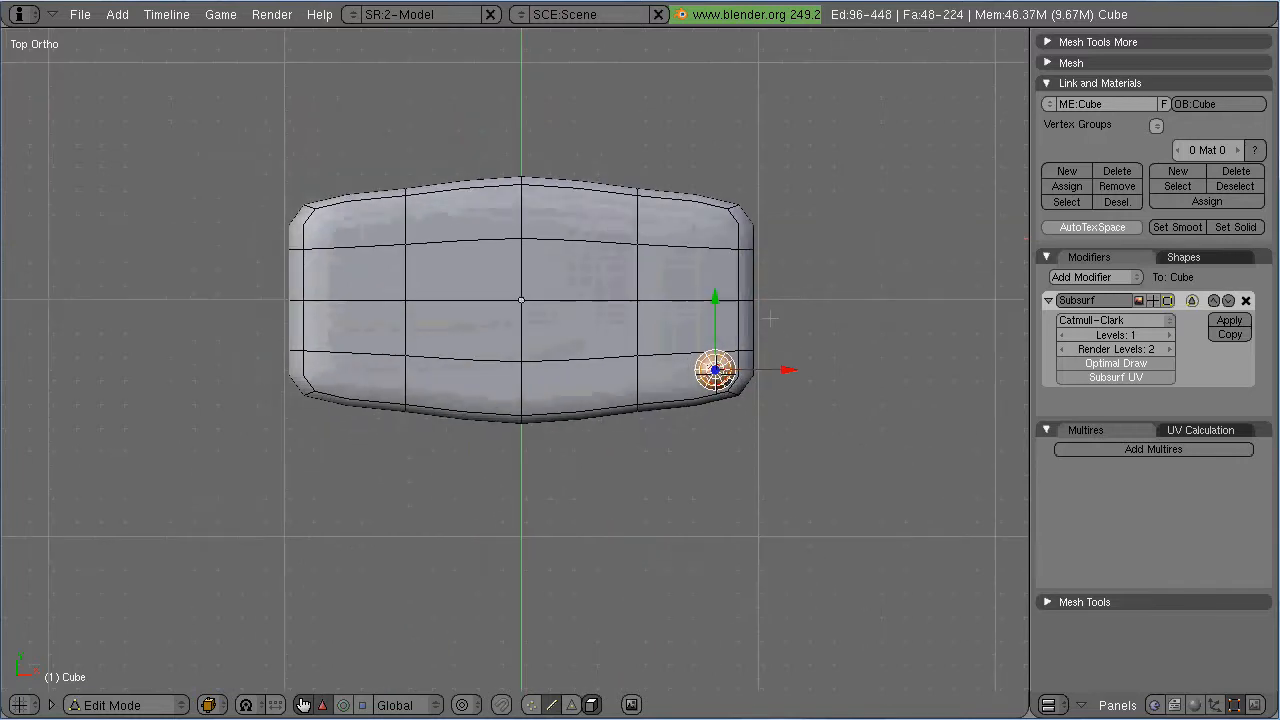
Place eight grooved rivet studs in two rows of four across the block's top
drag(715, 370, 715, 230)
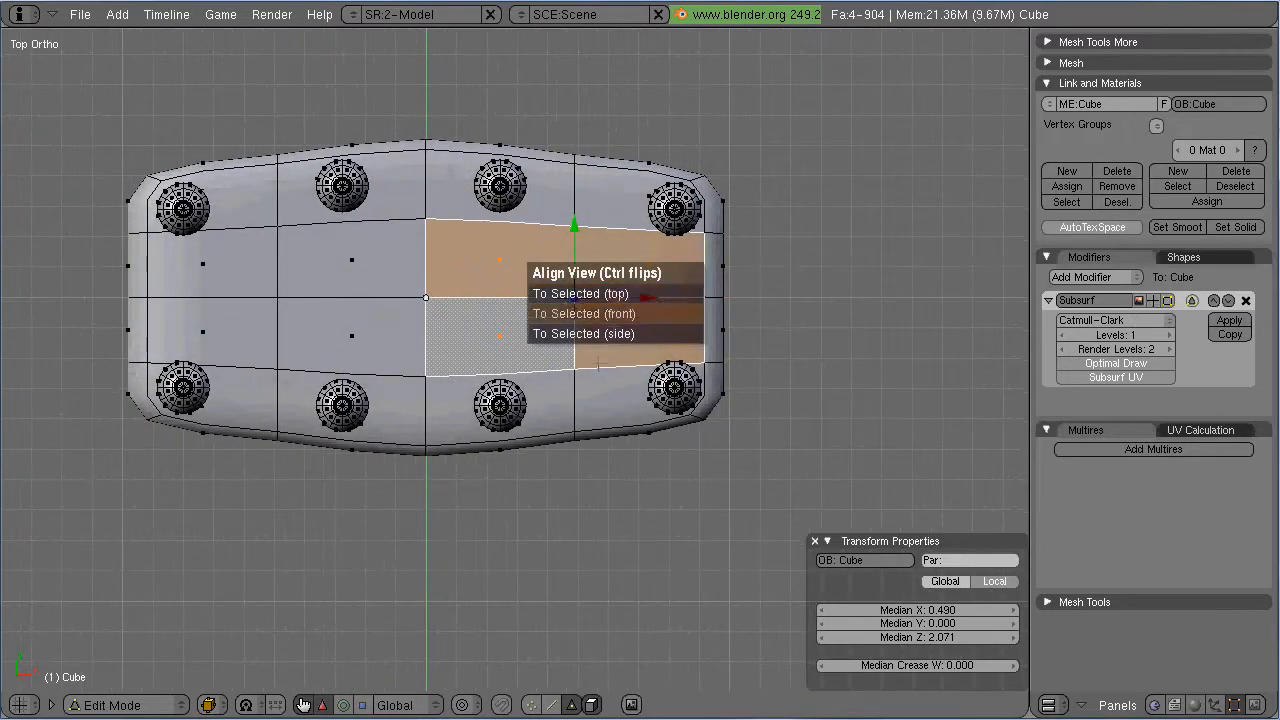
Replace the central top faces with a bridged 8-vertex circle, forming a smoothed hole
click(584, 313)
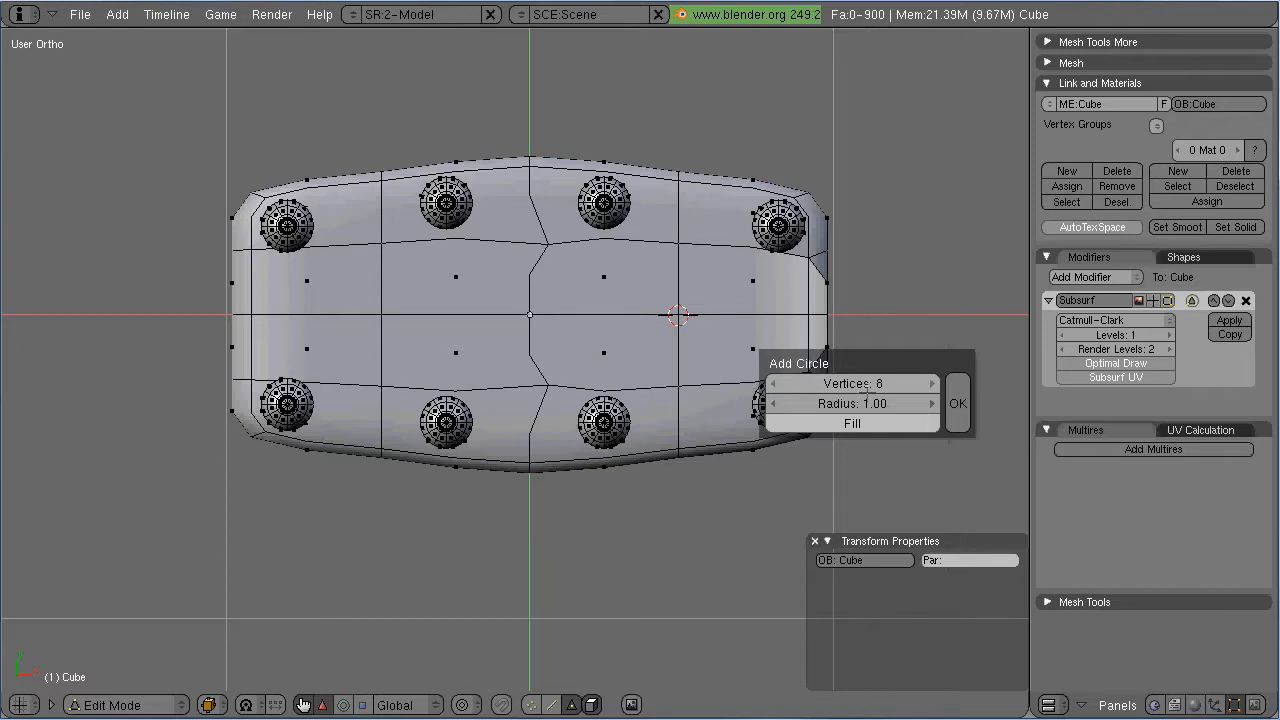
click(956, 403)
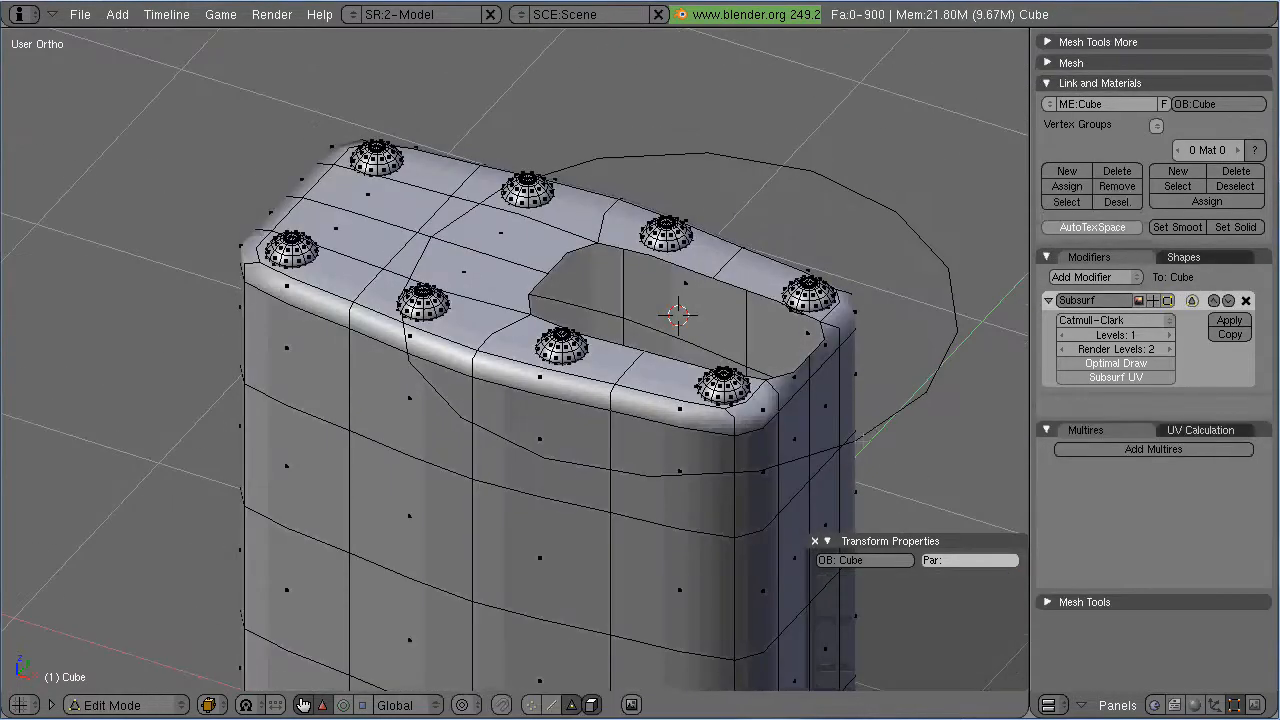
click(120, 705)
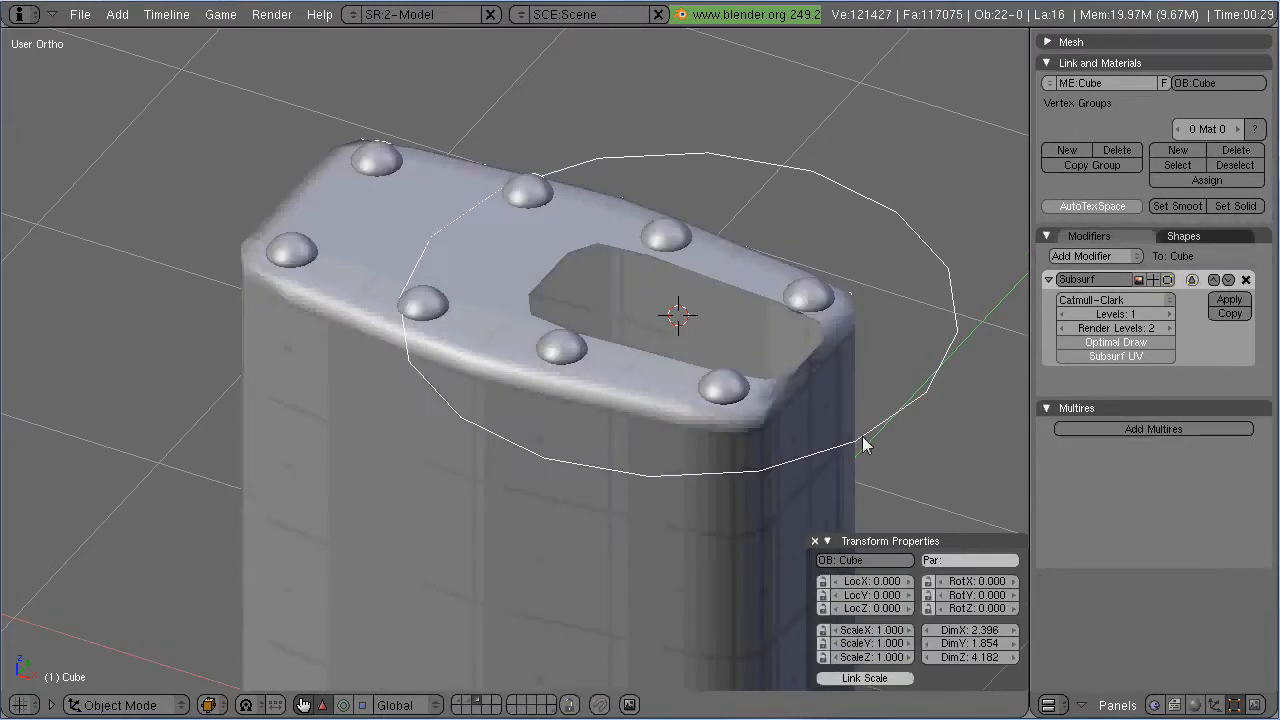
key(Tab)
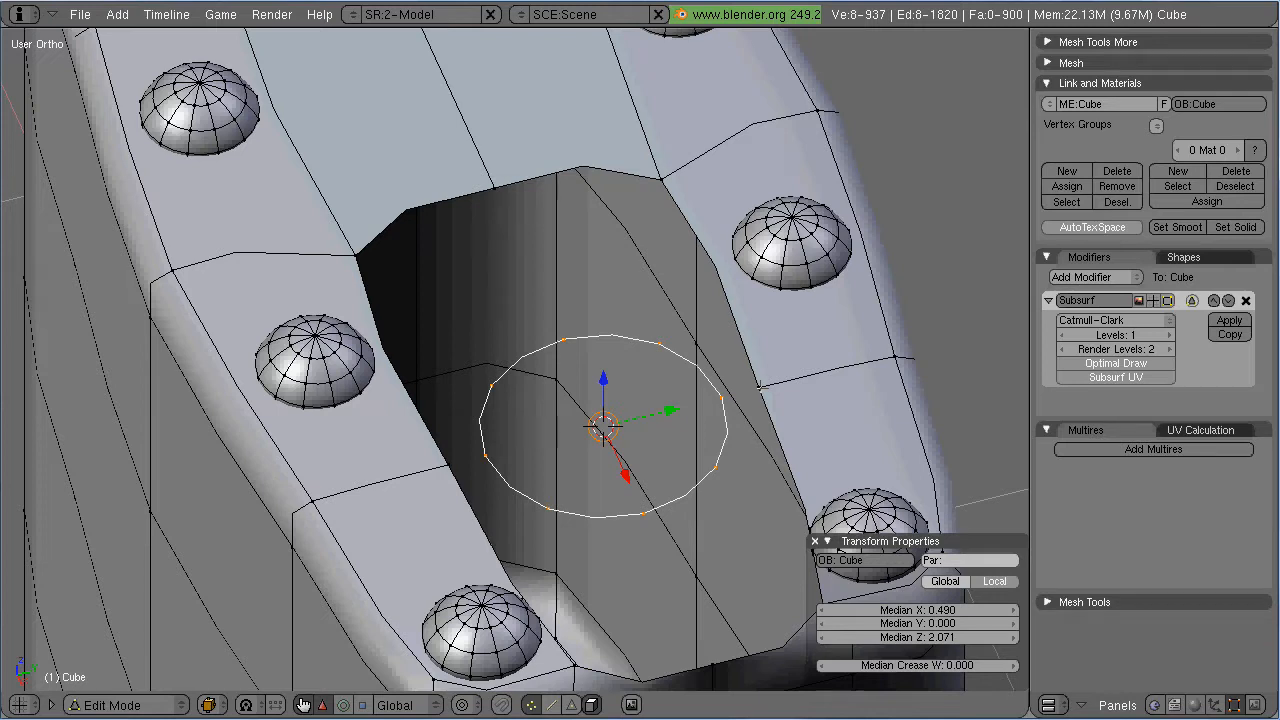
drag(600, 425, 430, 380)
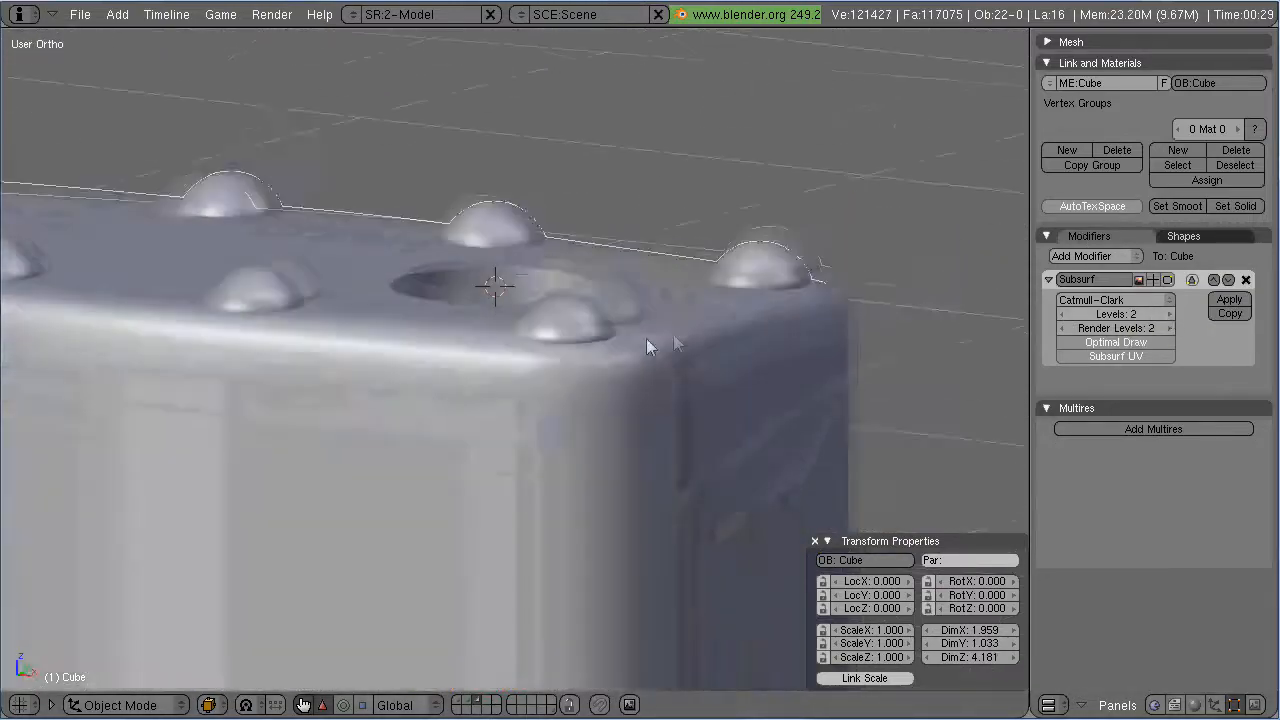
Snap the 3D cursor onto the selected faces of the body mesh
key(TAB)
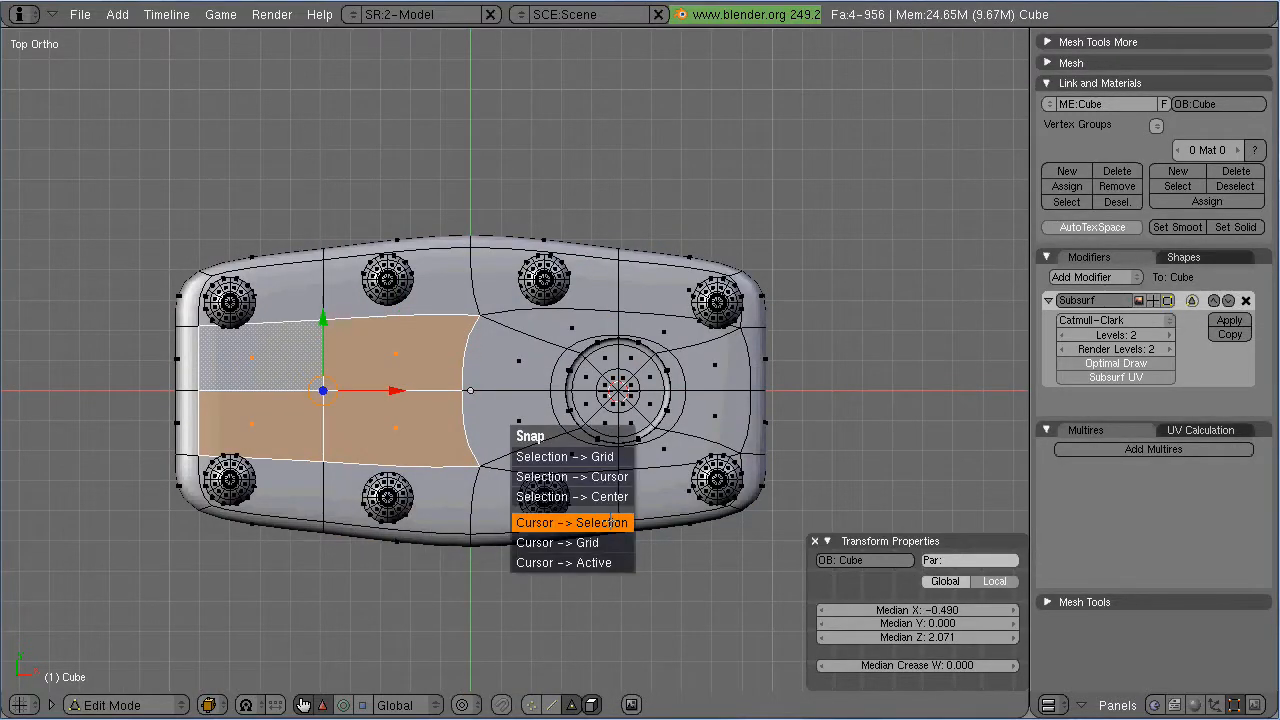
click(571, 522)
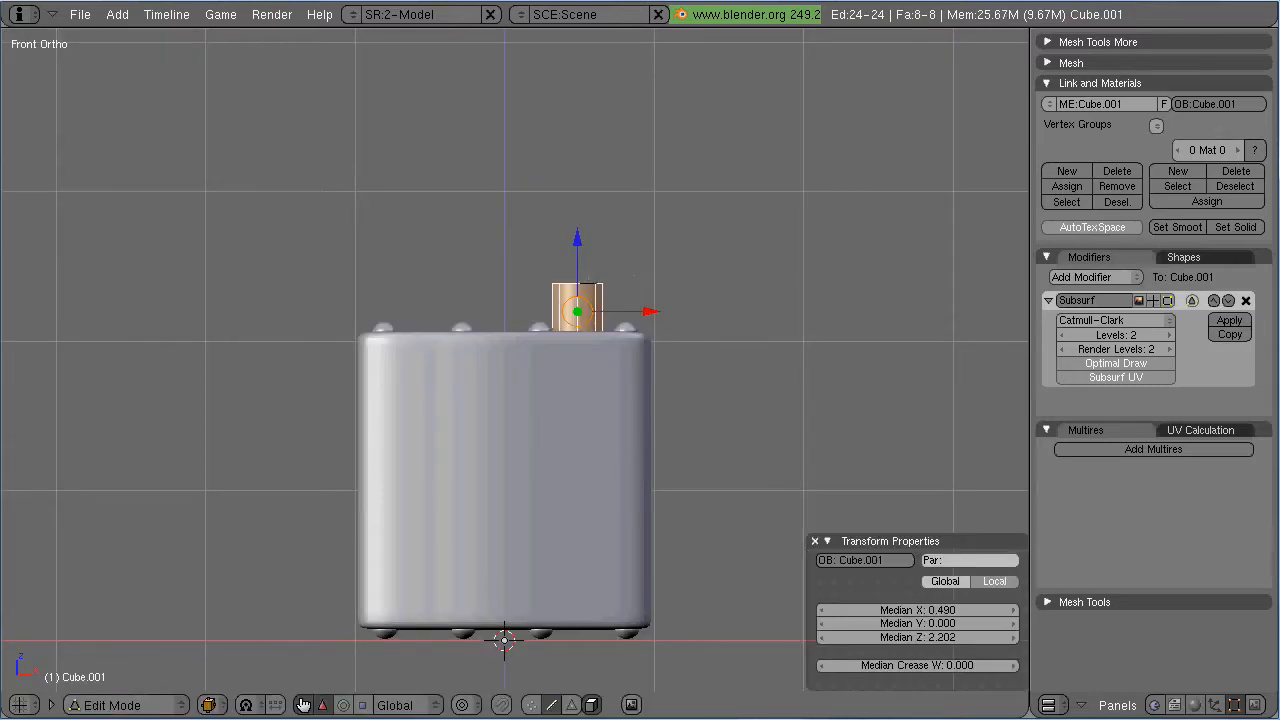
Add a Mirror modifier to the new block, select all, and show the Outliner view
click(1048, 300)
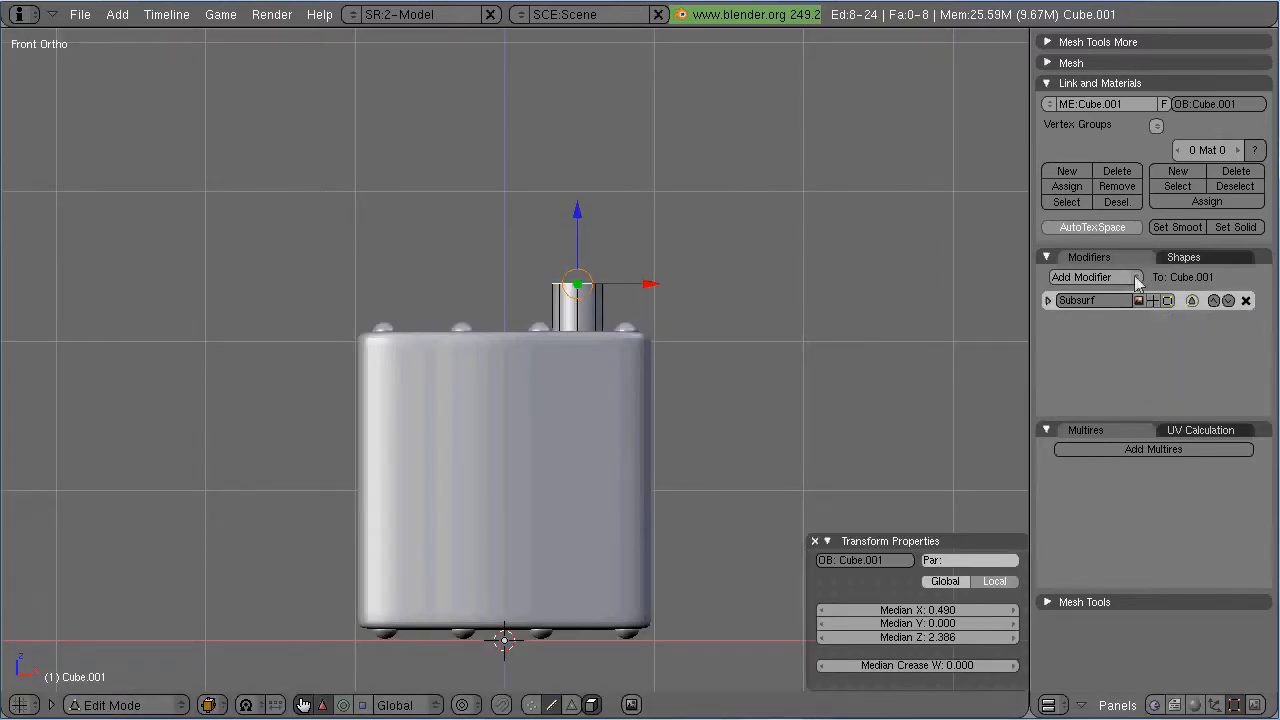
click(1082, 277)
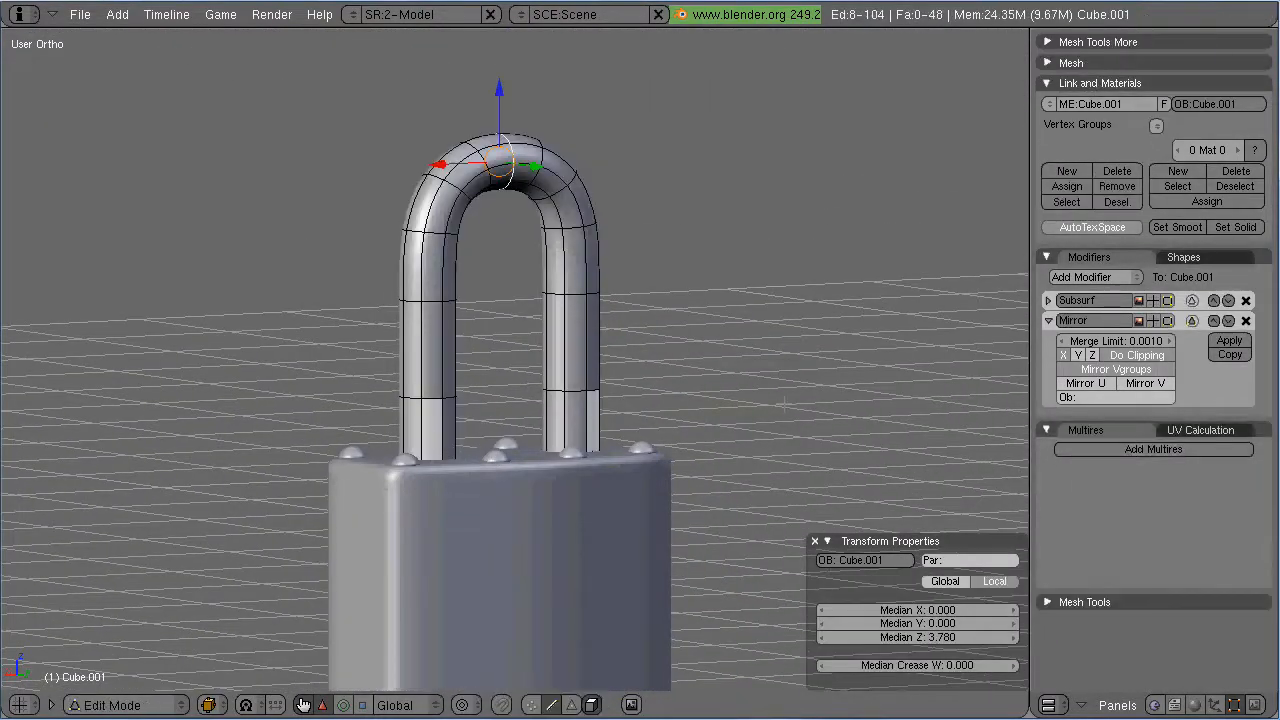
key(a)
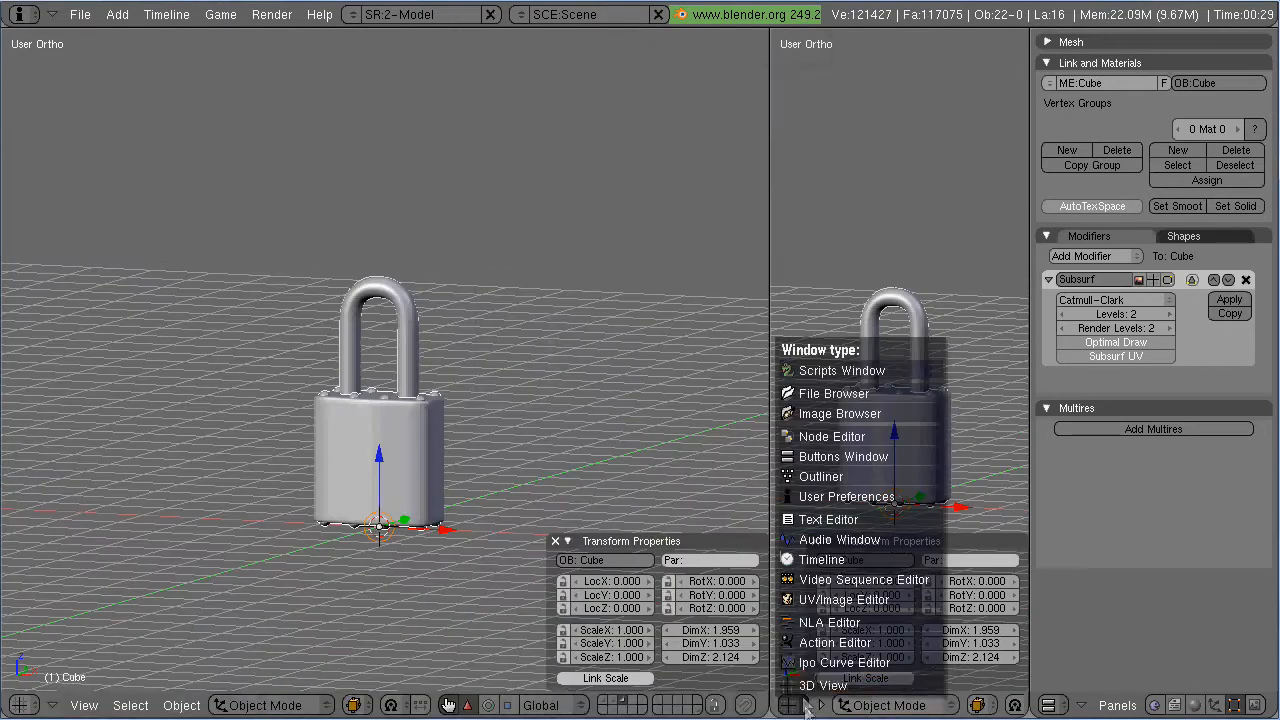
click(821, 476)
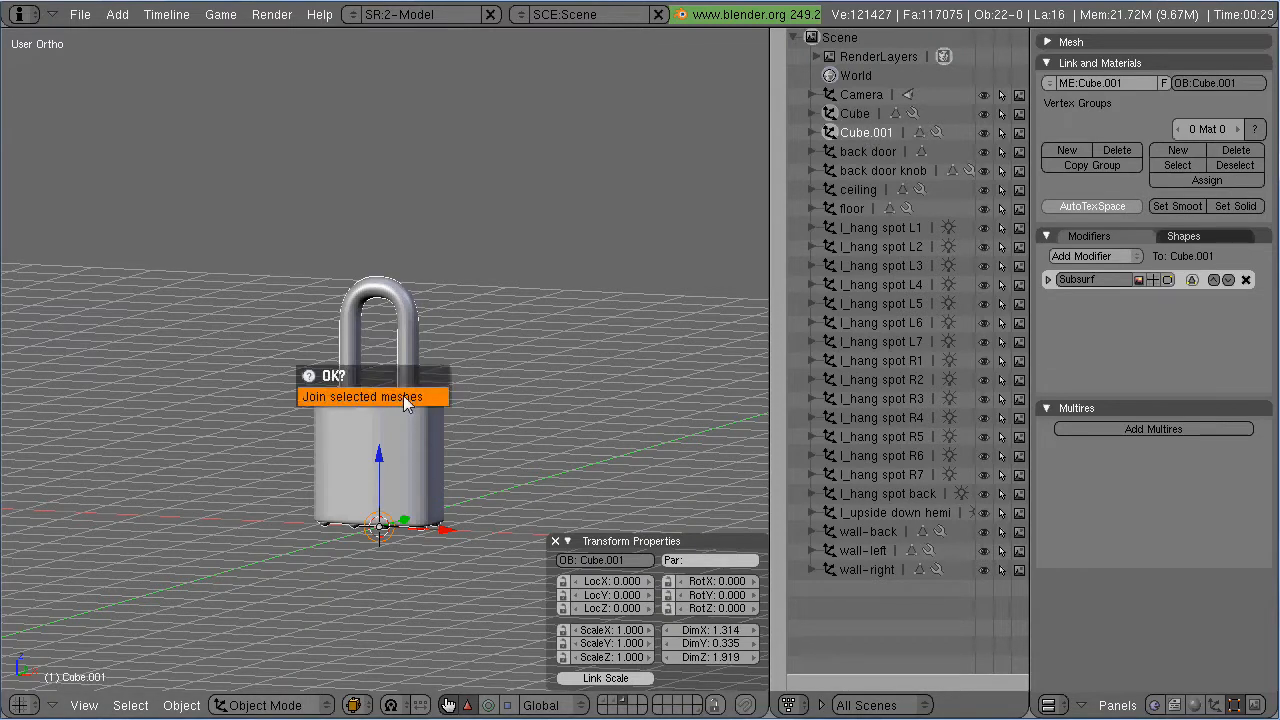
Join the selected meshes into one object and edit it in front view
click(373, 396)
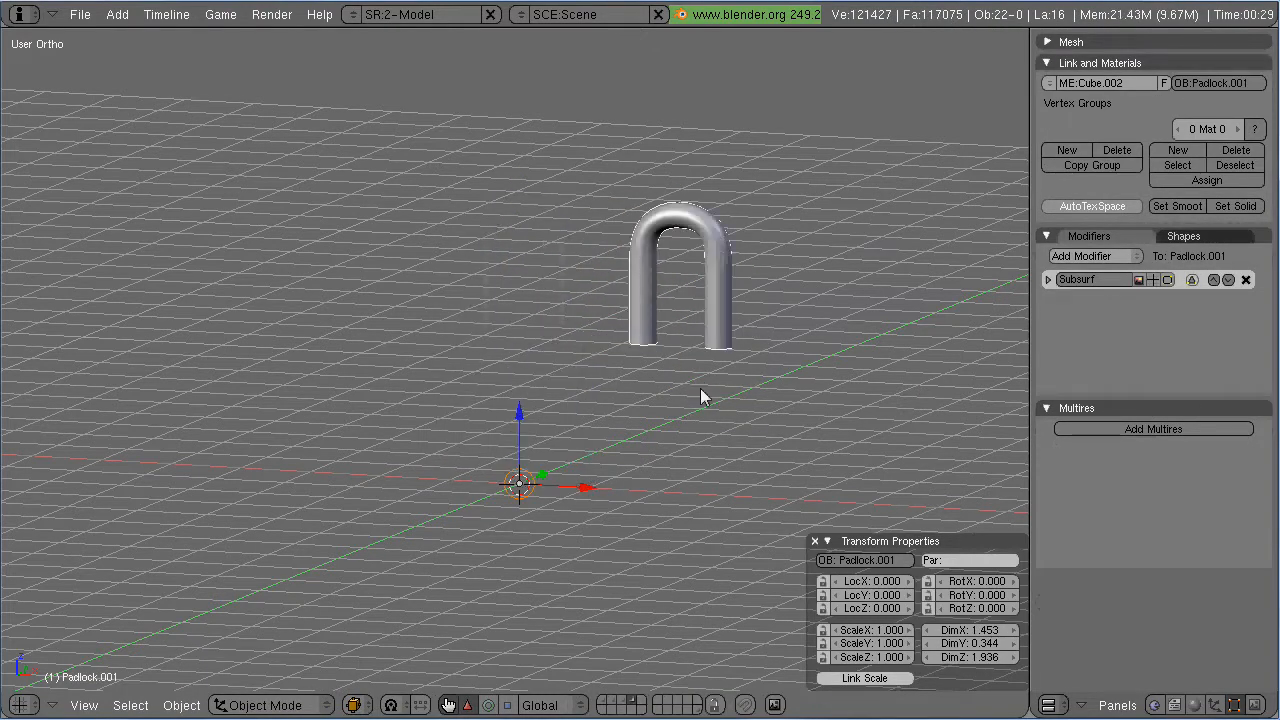
key(TAB)
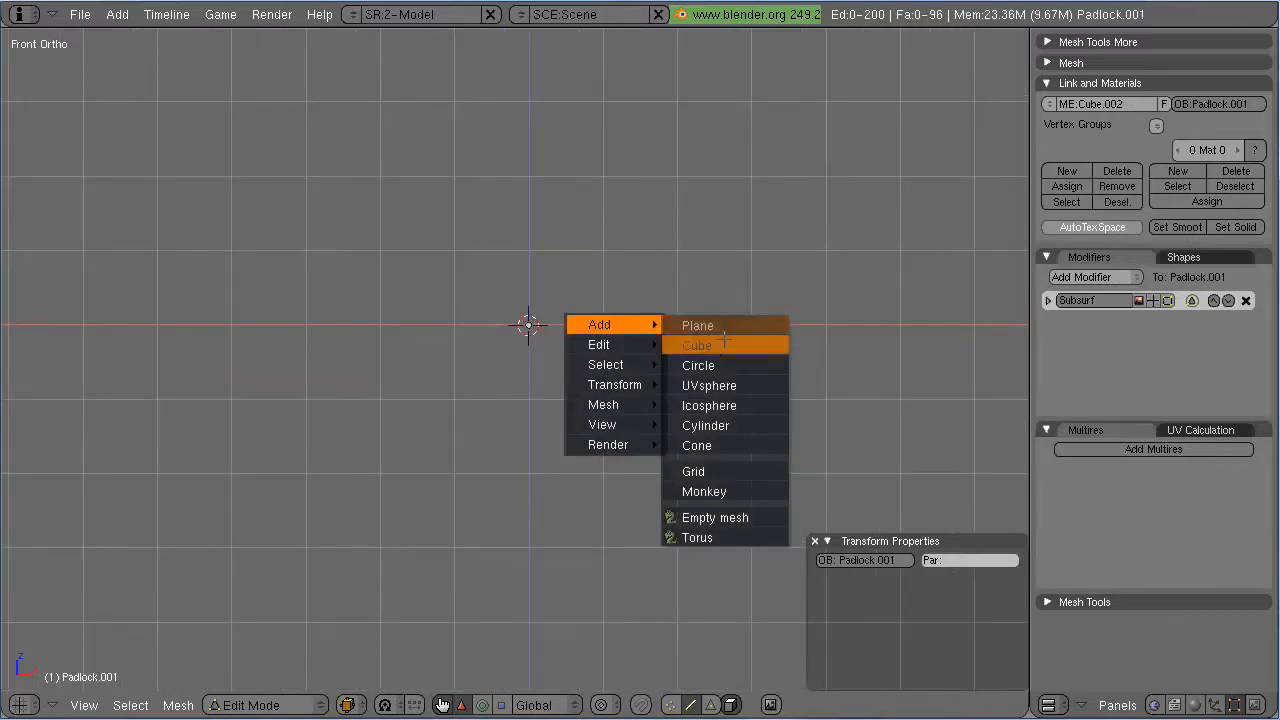
Add a cube to the mesh and invert its vertex selection from the W Specials menu
click(708, 385)
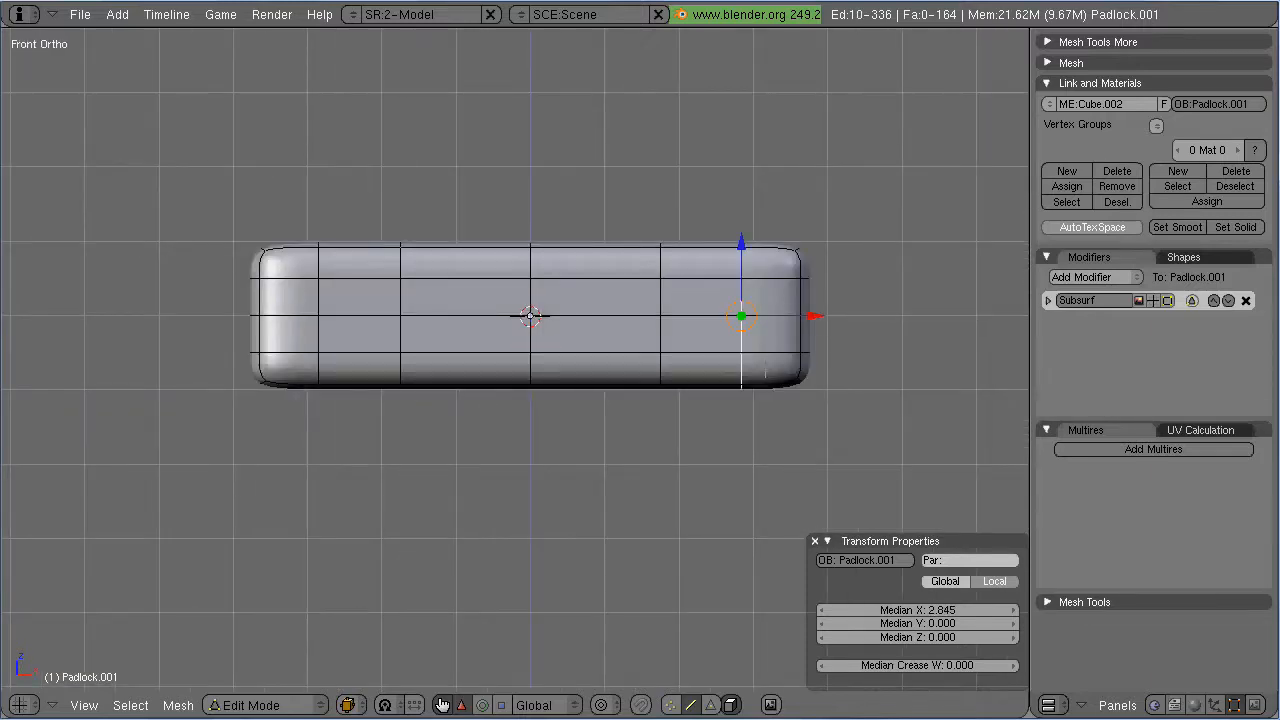
key(W)
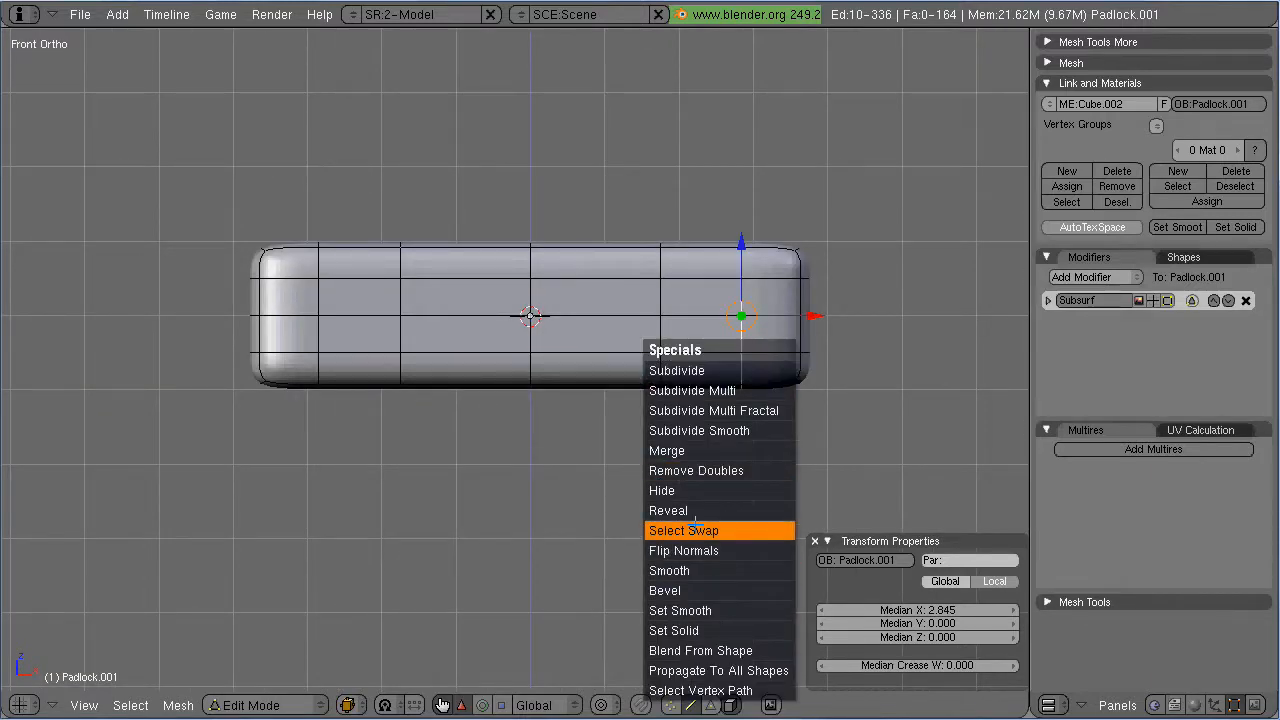
click(683, 530)
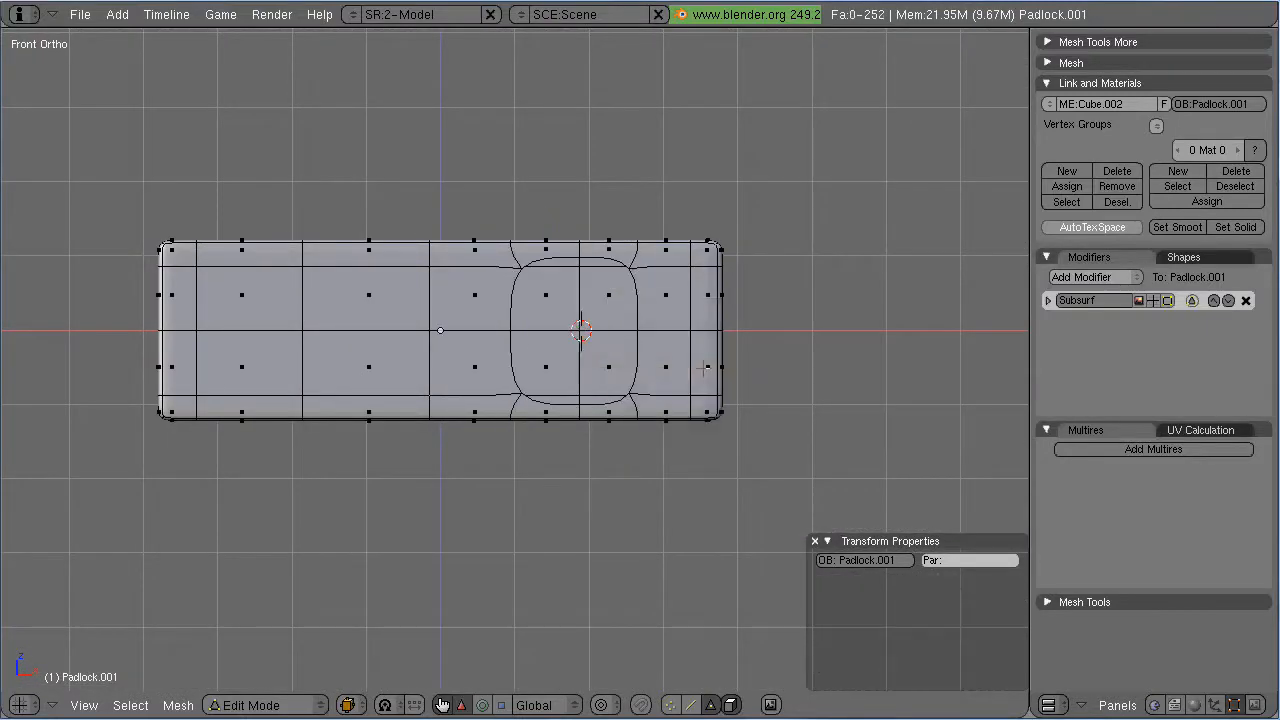
mouse_move(717, 437)
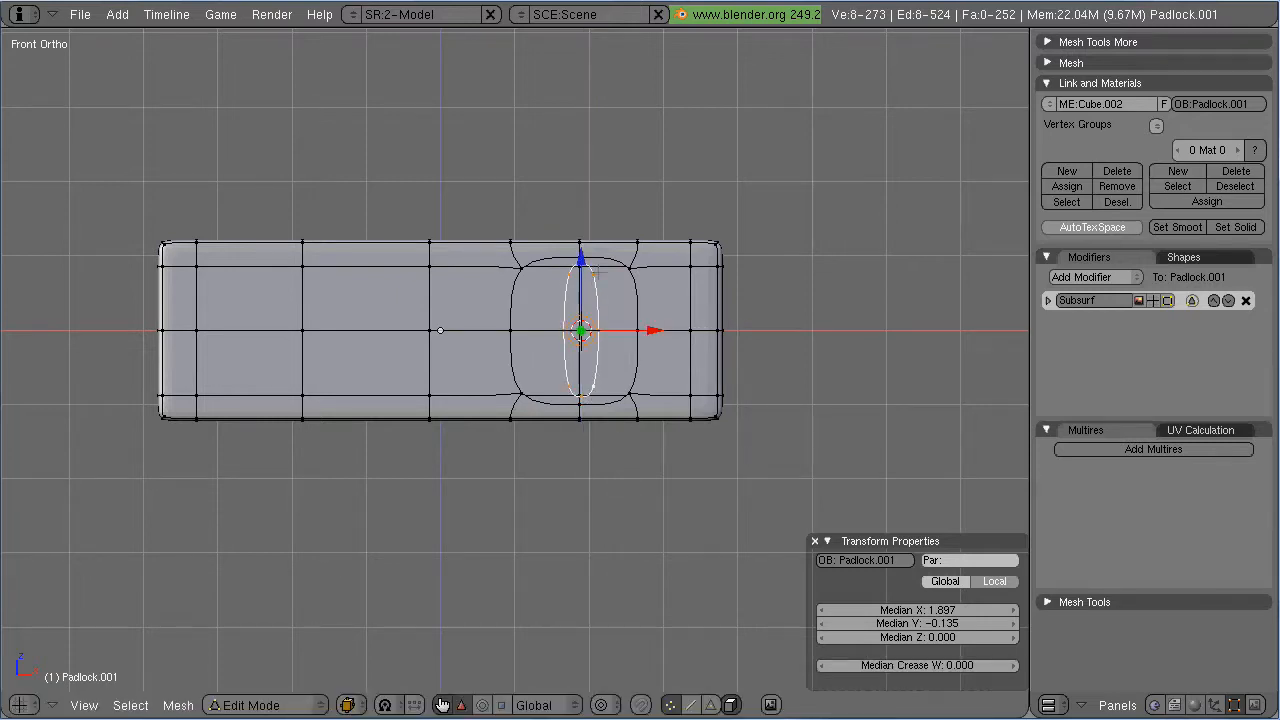
Snap the 3D cursor to the selected vertices at the hole's centre
key(s)
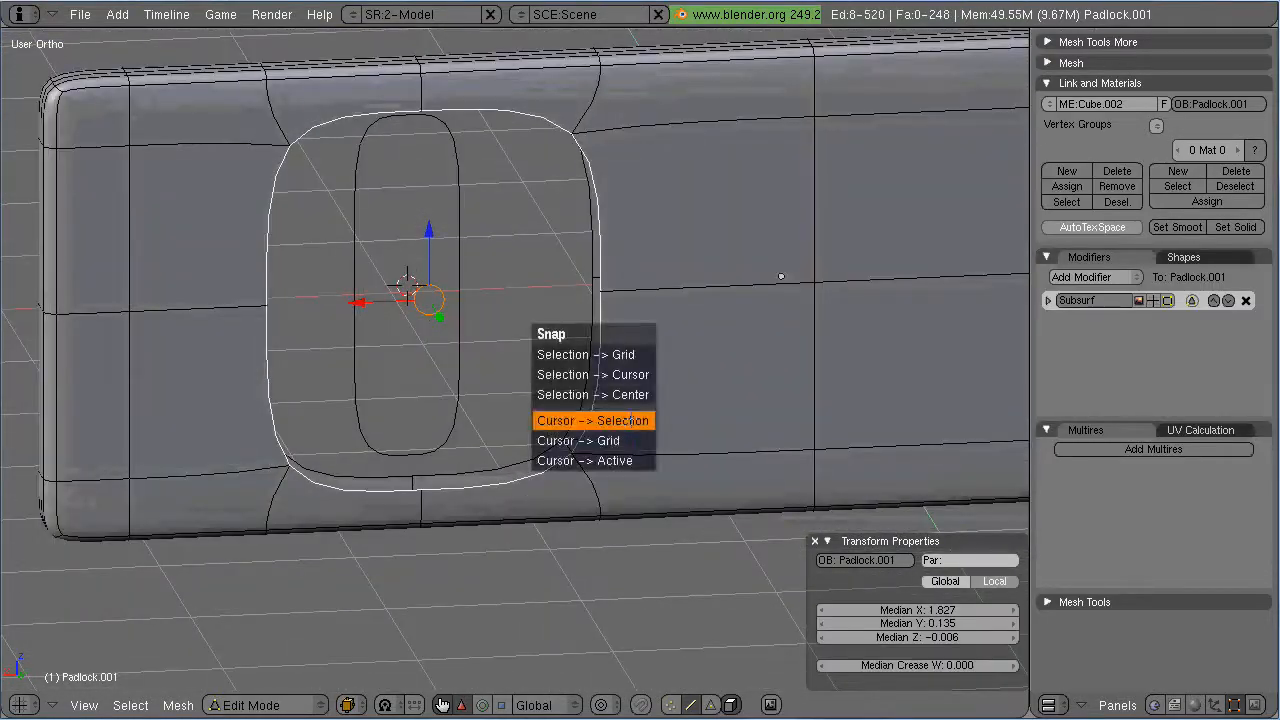
click(593, 420)
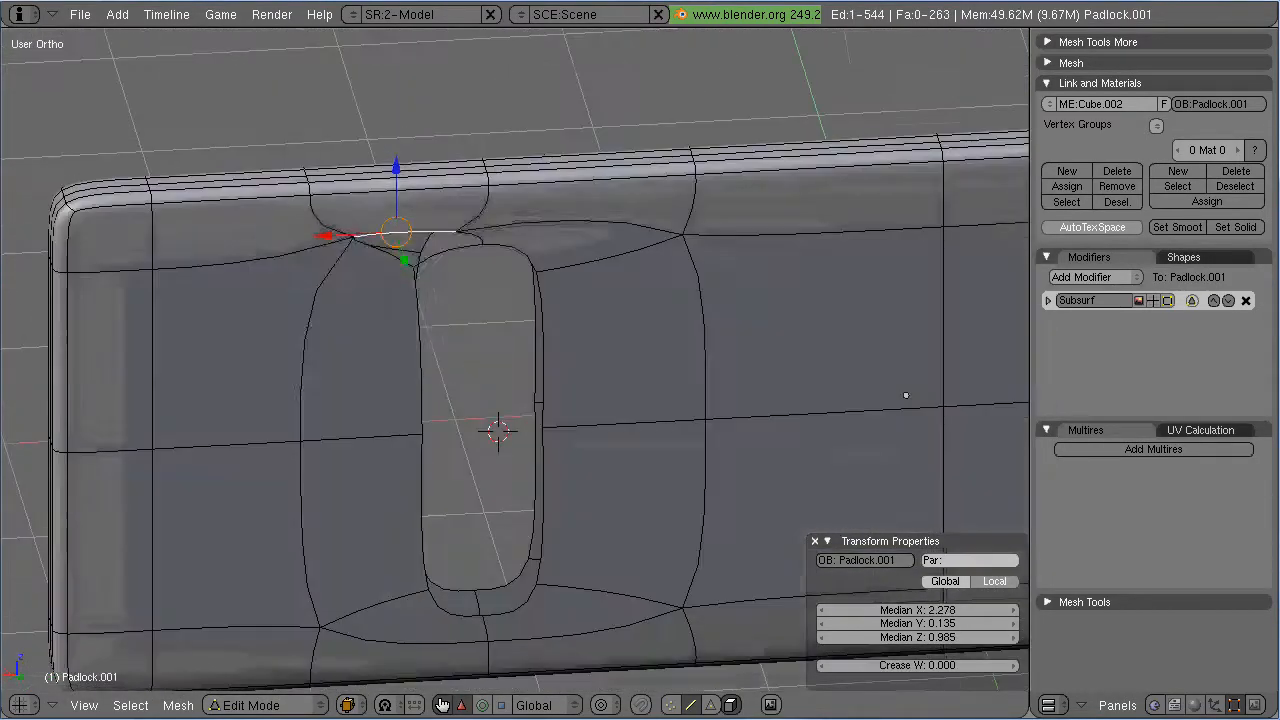
Lower the padlock through the plate's hole and turn off Grid Floor in View Properties
click(1048, 300)
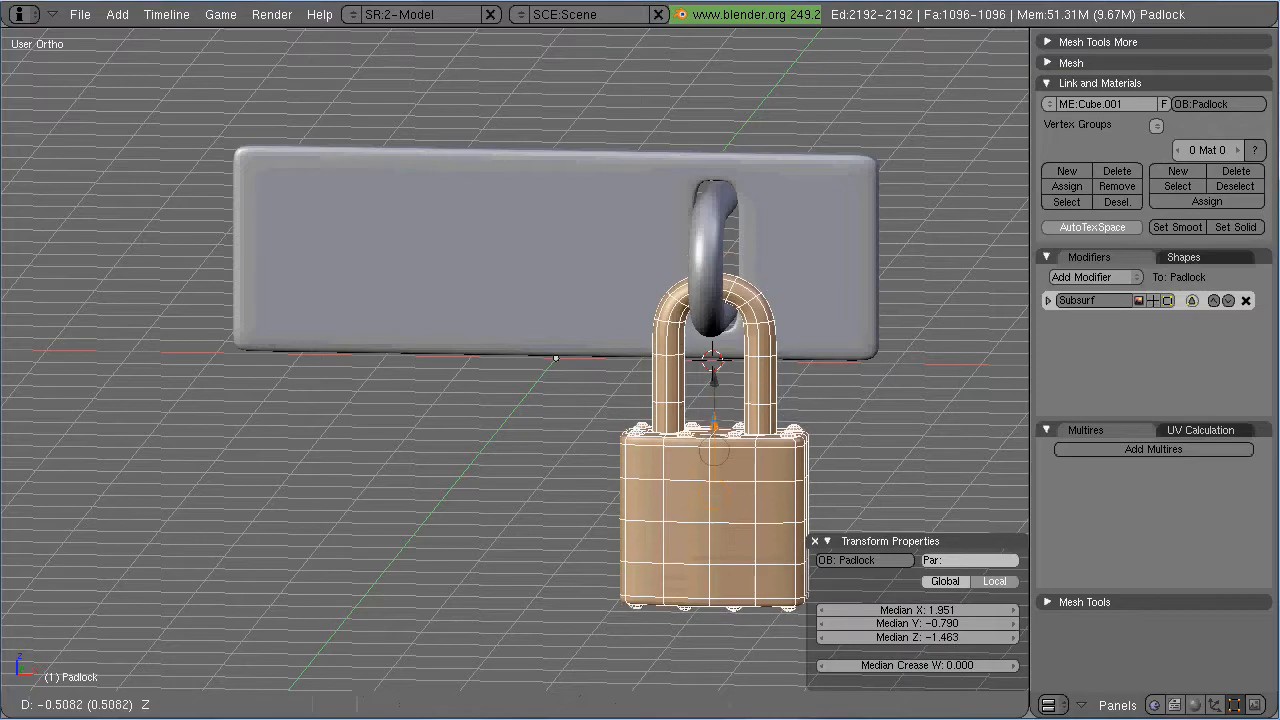
click(84, 705)
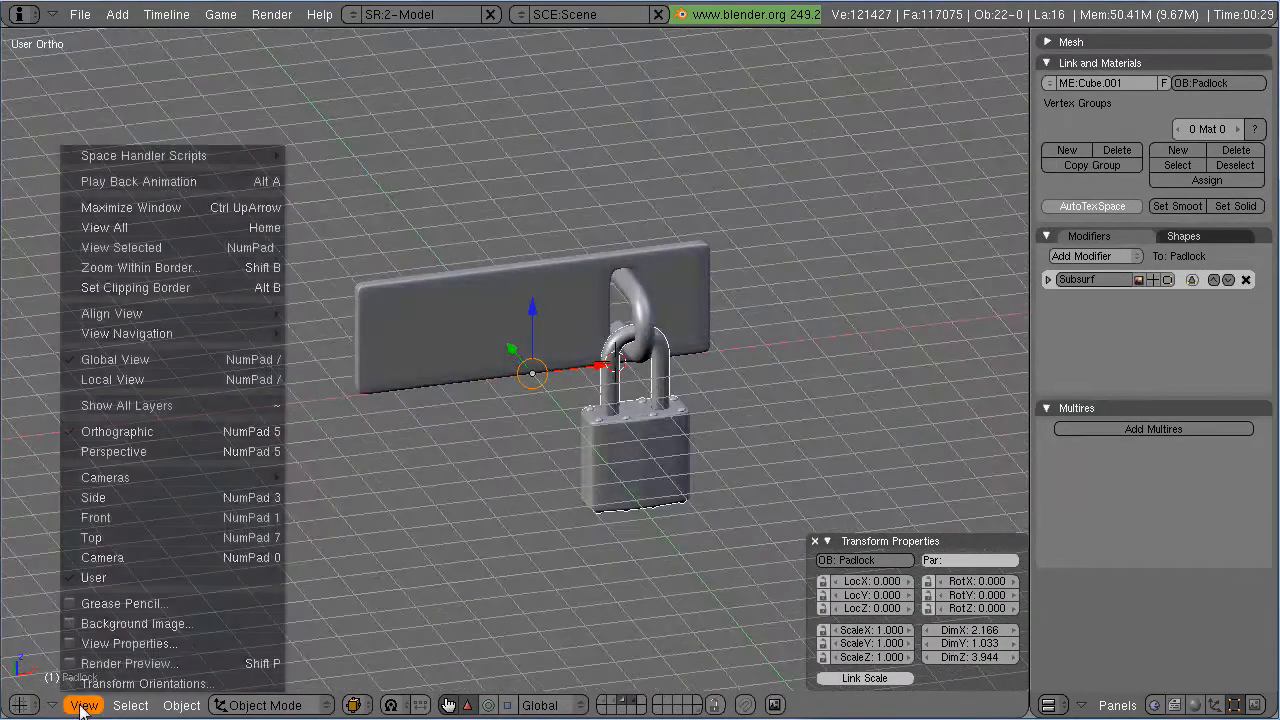
click(129, 643)
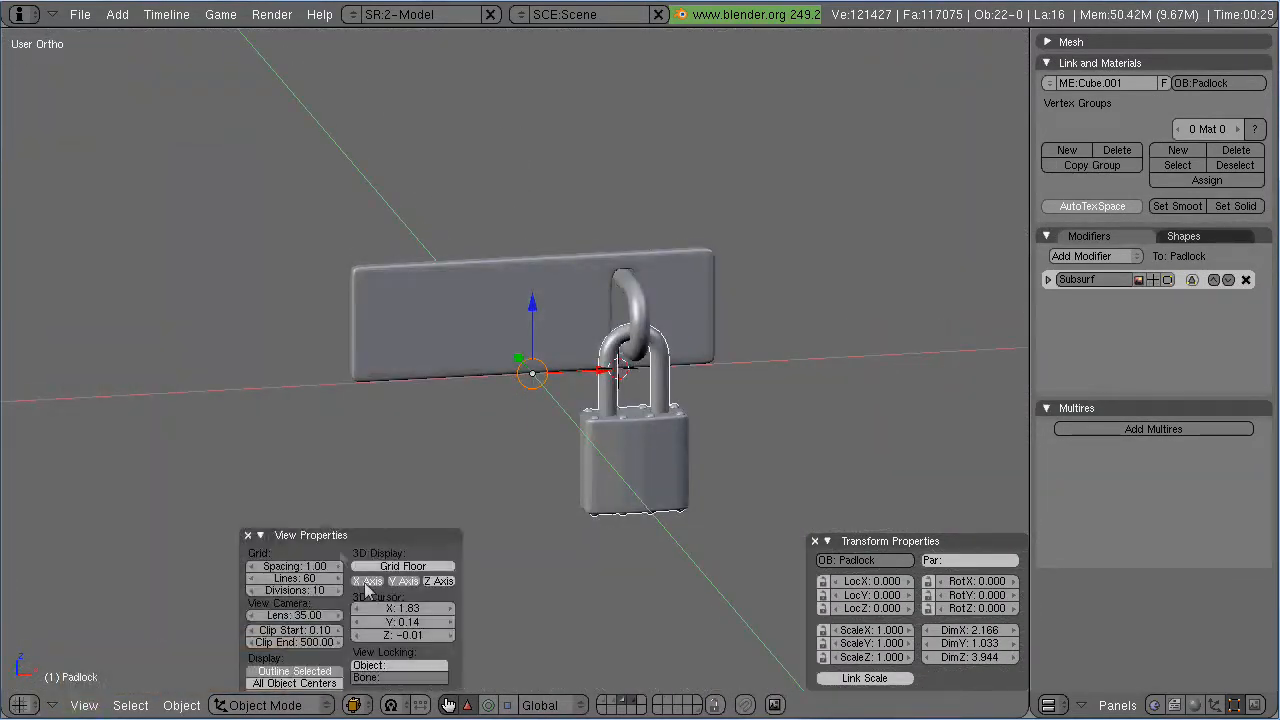
click(248, 535)
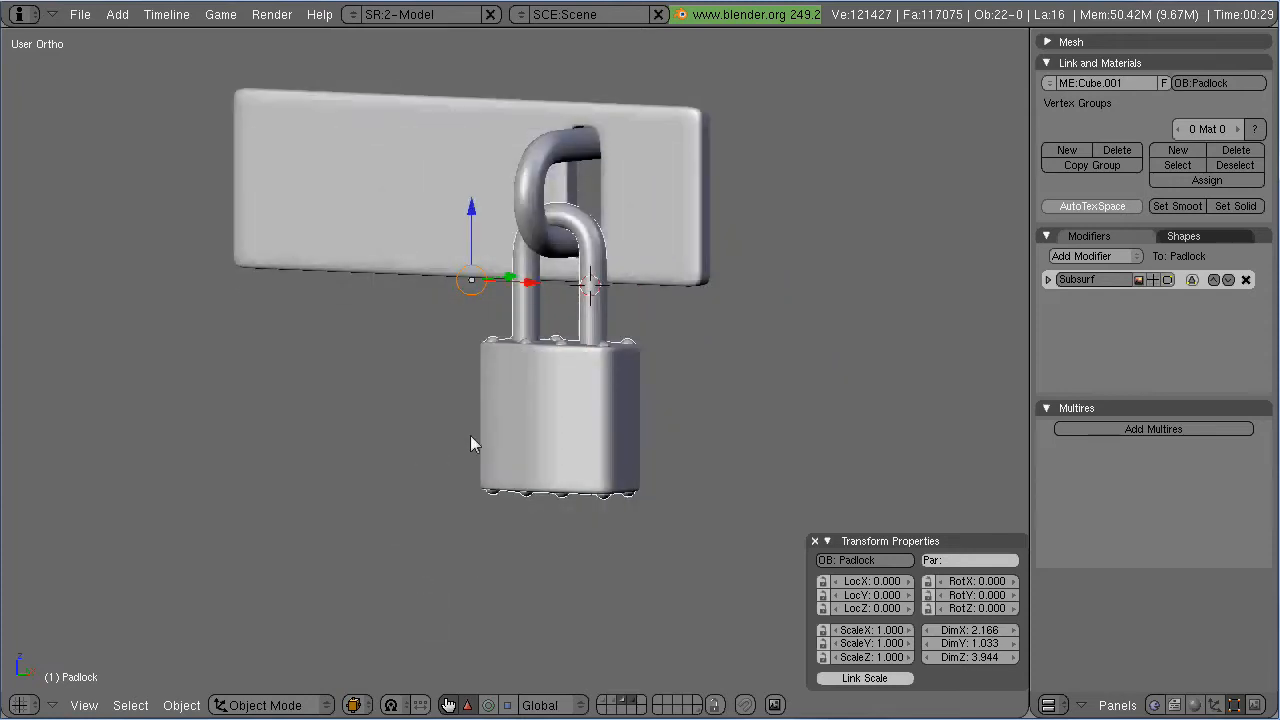